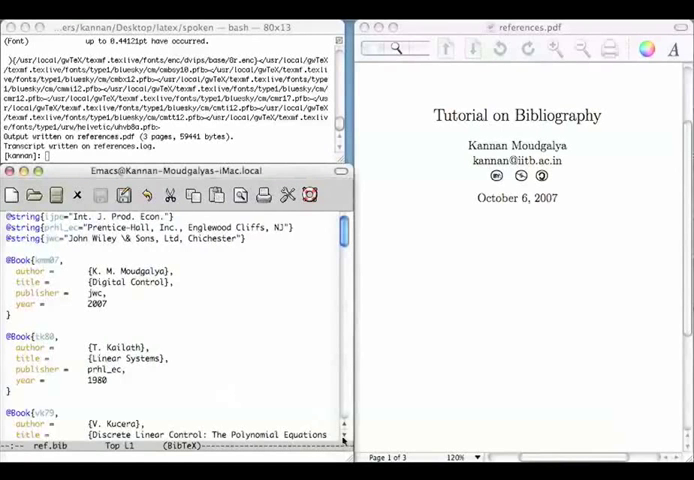
Scroll references.tex to the top, showing the preamble and the vk79, tk80, mv85 citations.
scroll("down", 3)
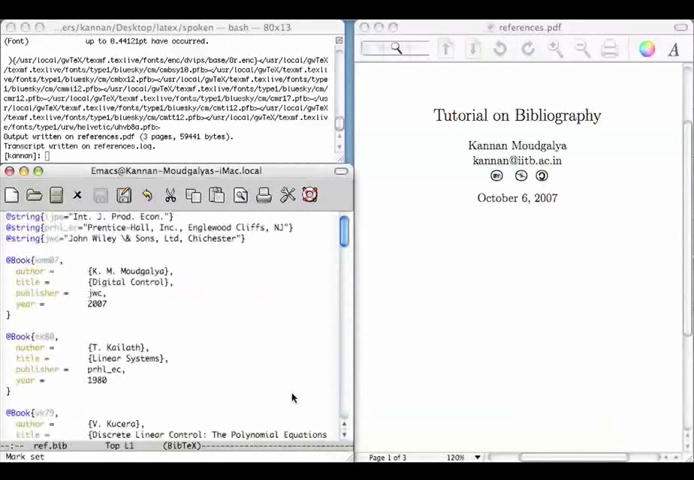
mouse_move(293, 397)
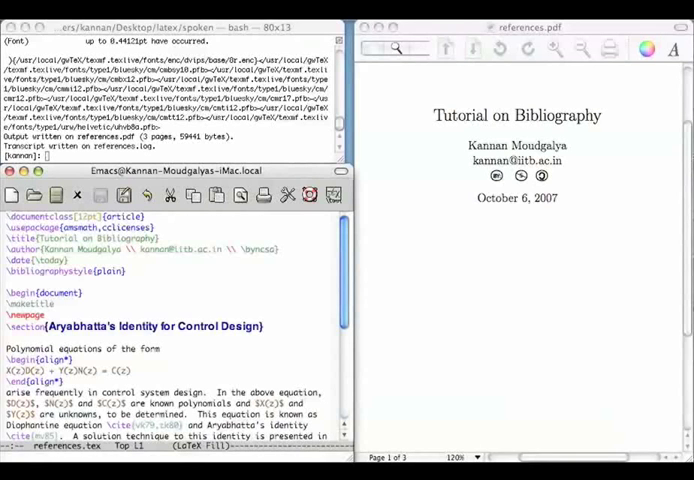
scroll("down", 3)
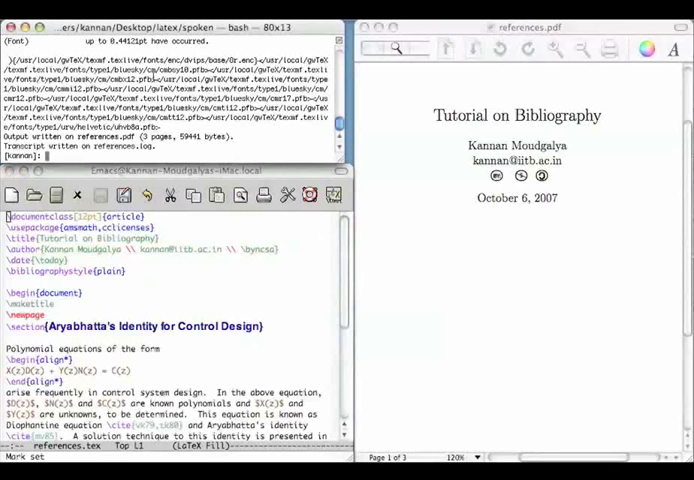
Compile references with pdflatex, then process its citations with bibtex references.
type("pdflatex references")
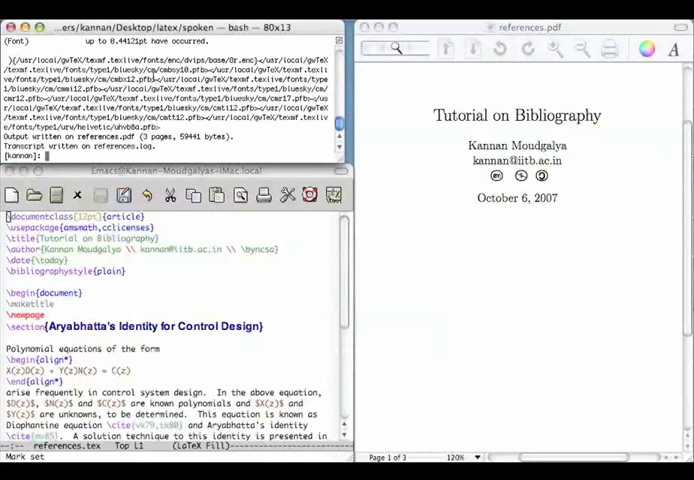
type("bibtex r")
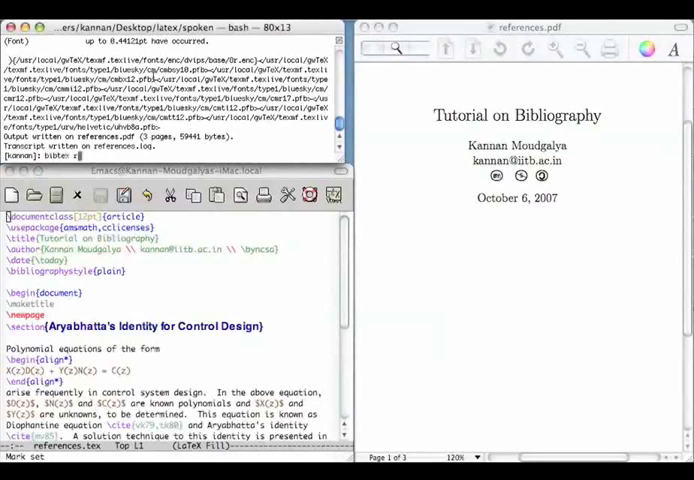
type("eferences")
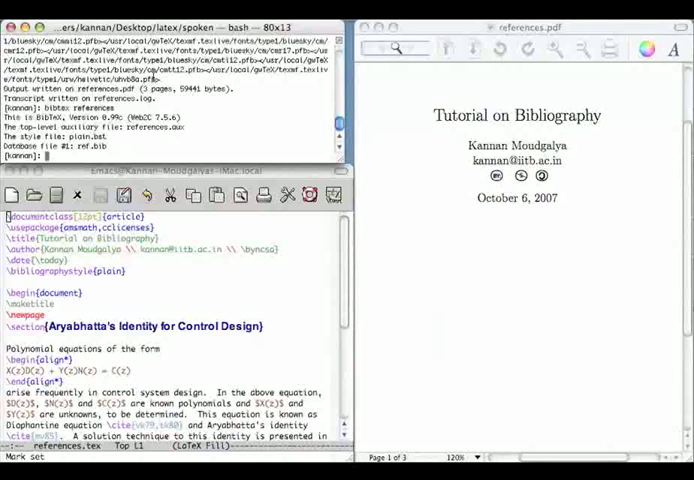
type("bibtex references")
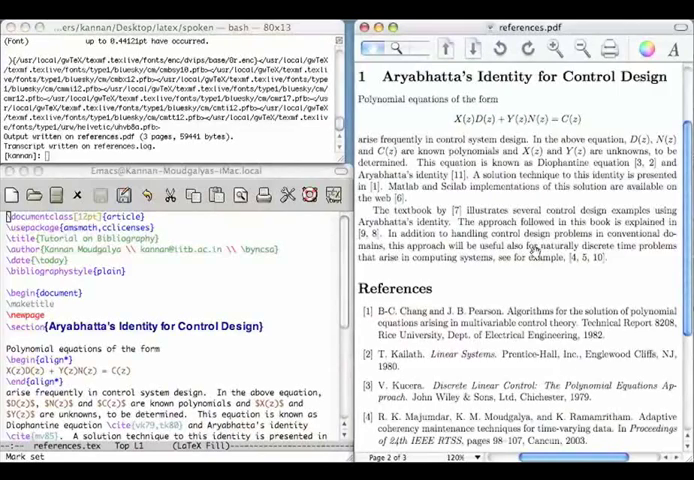
Scroll references.pdf to page 2 to inspect numbered citations and the References list.
scroll("down", 3)
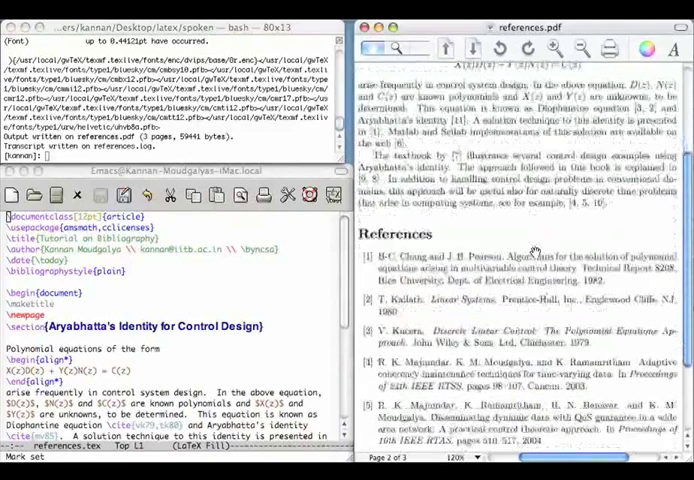
scroll("down", 3)
type("unsrt")
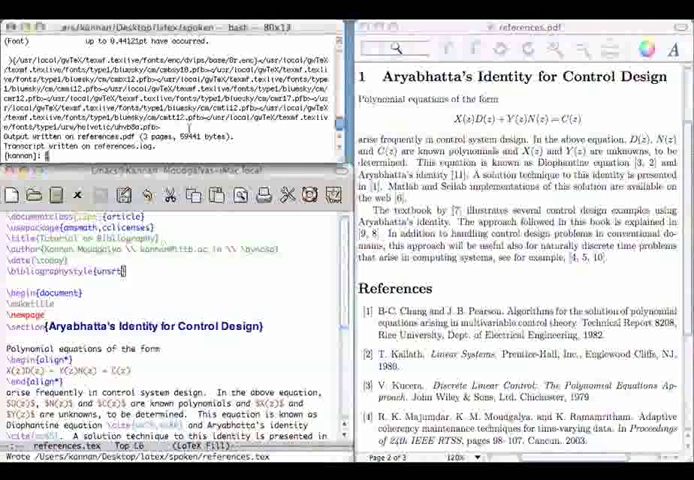
Recompile references with the unsrt style and check References follow citation order in Skim.
type("pdflatex references")
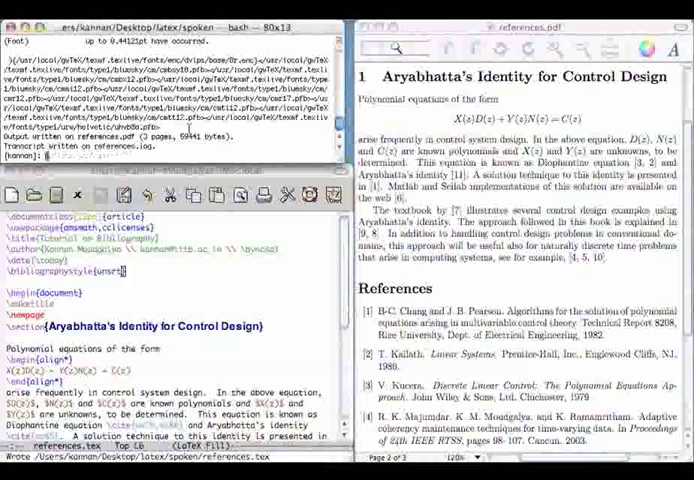
type("pdflatex references")
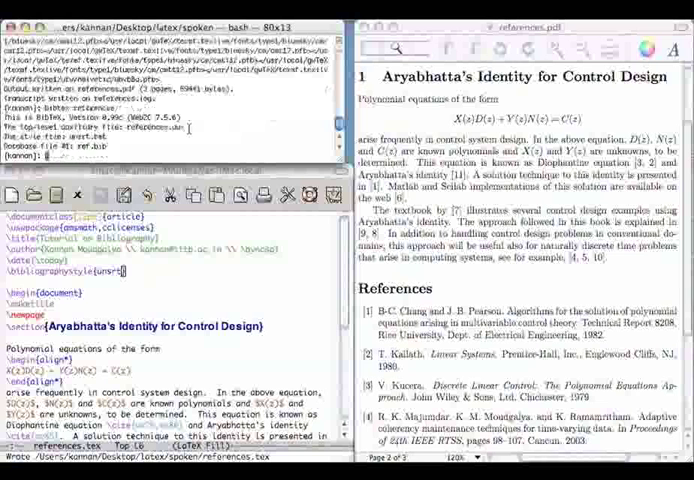
type("pdflatex references")
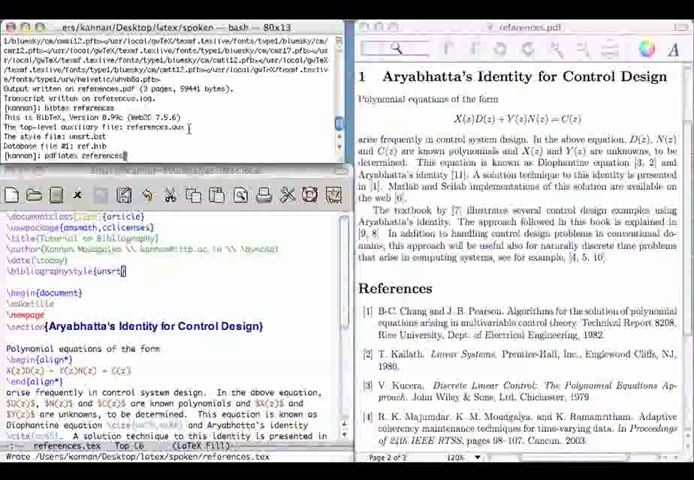
key("Return")
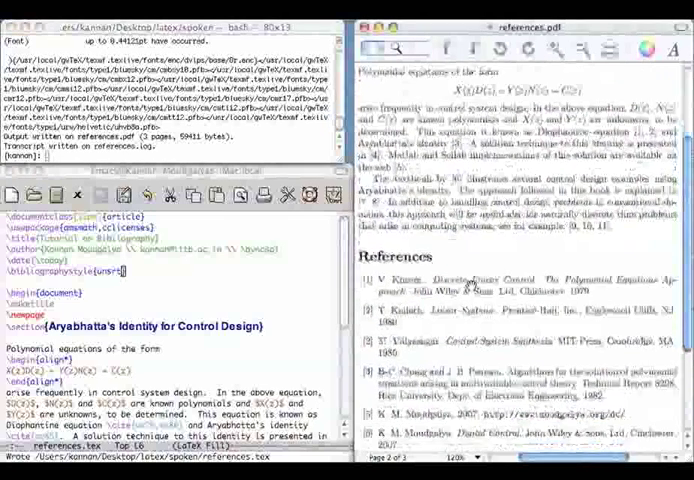
scroll("down", 3)
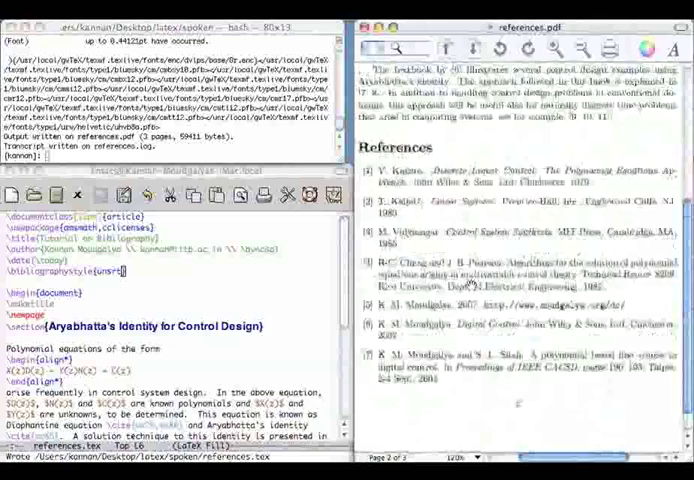
scroll("down", 3)
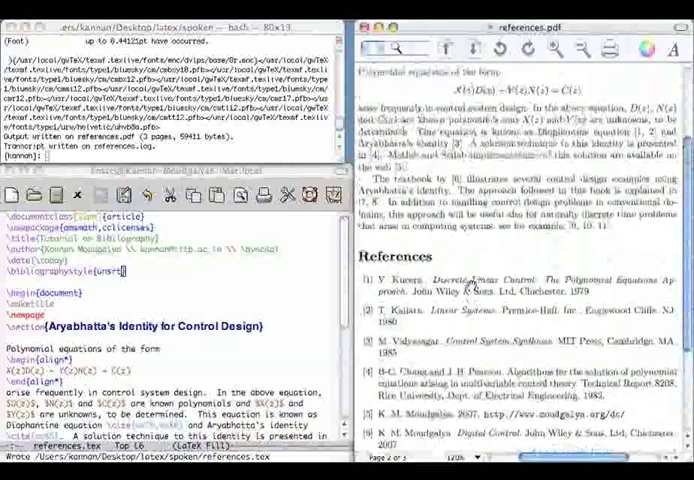
scroll("down", 3)
type("plai")
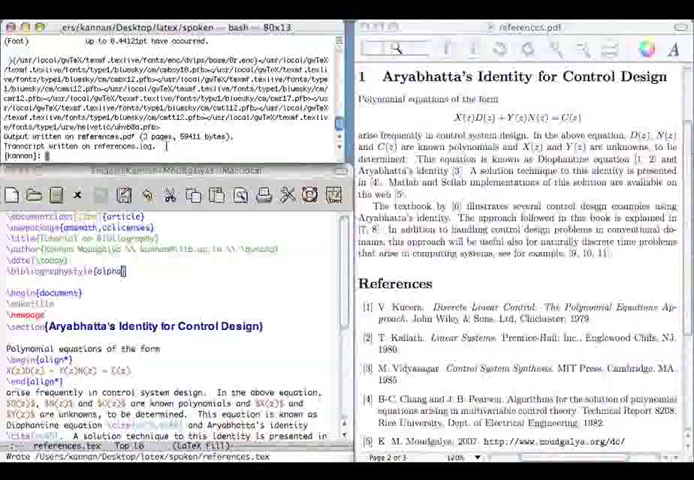
Rerun pdflatex references after switching the bibliography style to alpha.
type("pdflatex references")
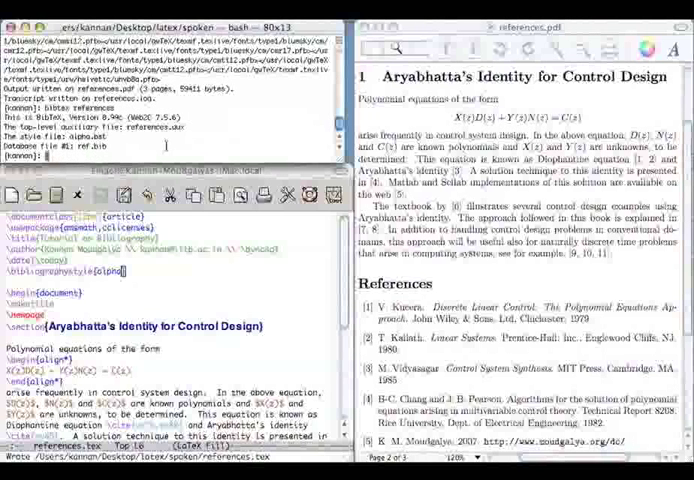
type("pdflatex references")
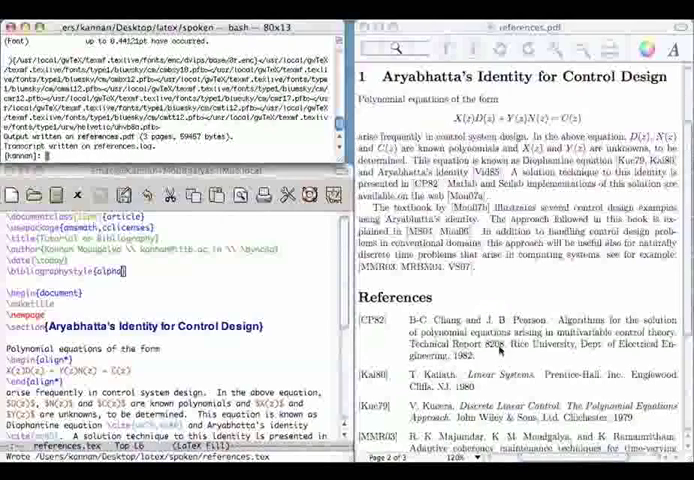
Scroll the PDF to view alphabetic labels such as Kuc79, Kai80 and CP82.
scroll("down", 3)
type("ifac")
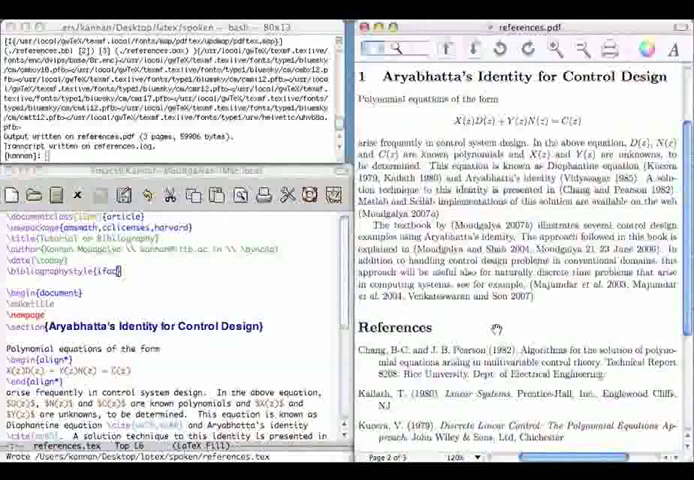
scroll("down", 3)
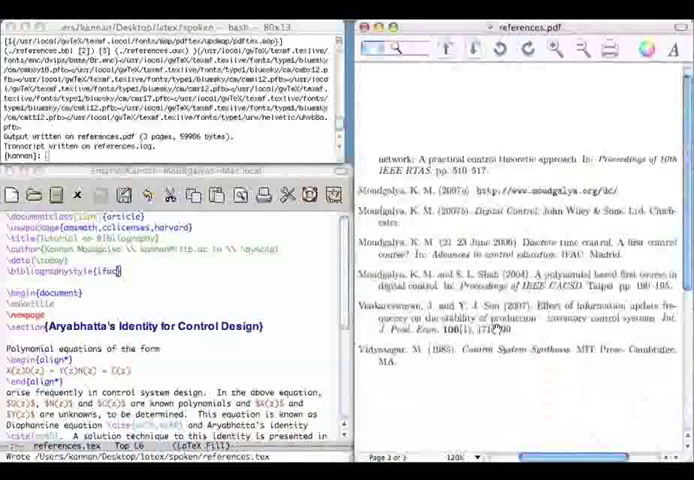
scroll("down", 3)
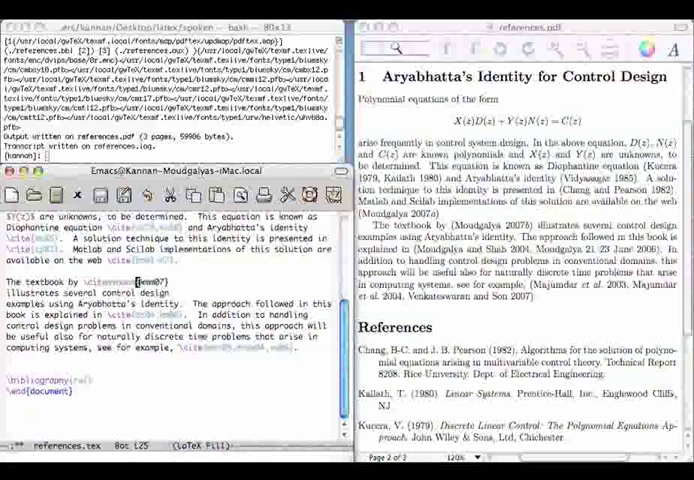
Save references.tex with the textbook citation changed from \cite to \citeasnoun.
key("cmd+s")
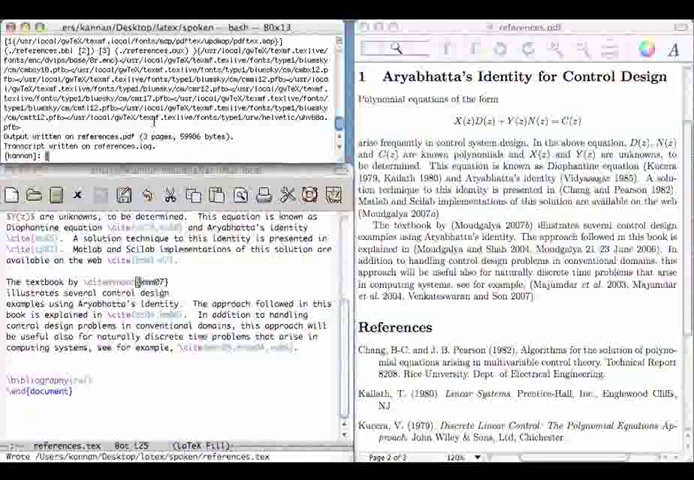